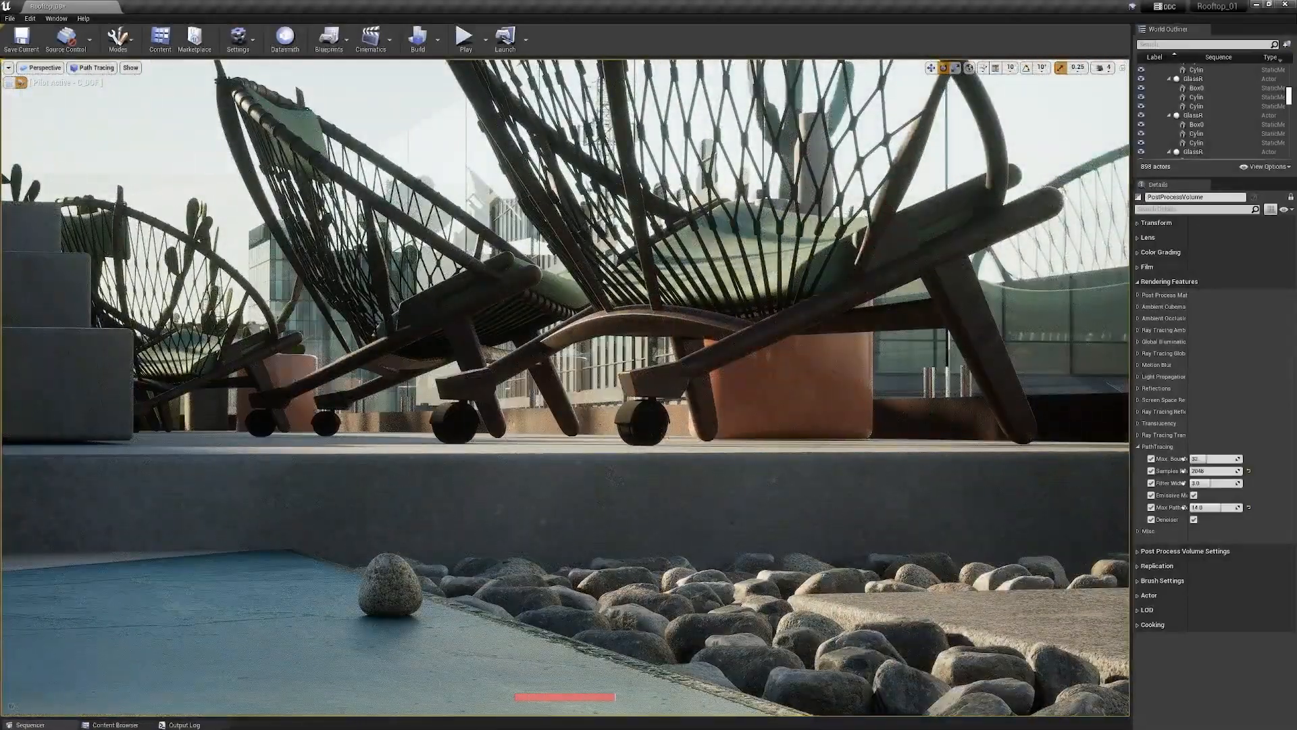
# Step: Open the PathTracing_01 level showing the living room with rust armchair and sofa
pyautogui.click(61, 18)
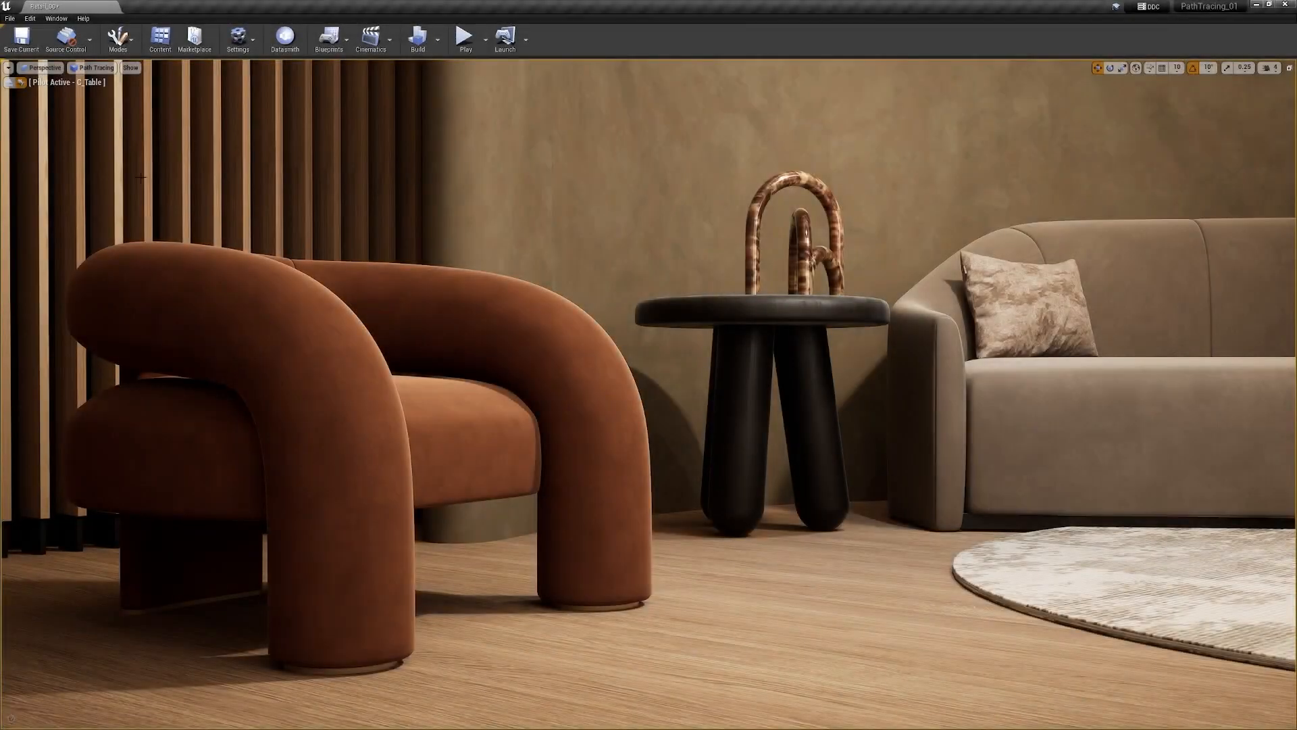
# Step: Switch the render job's settings from Deferred Rendering to Path Tracer
pyautogui.click(158, 38)
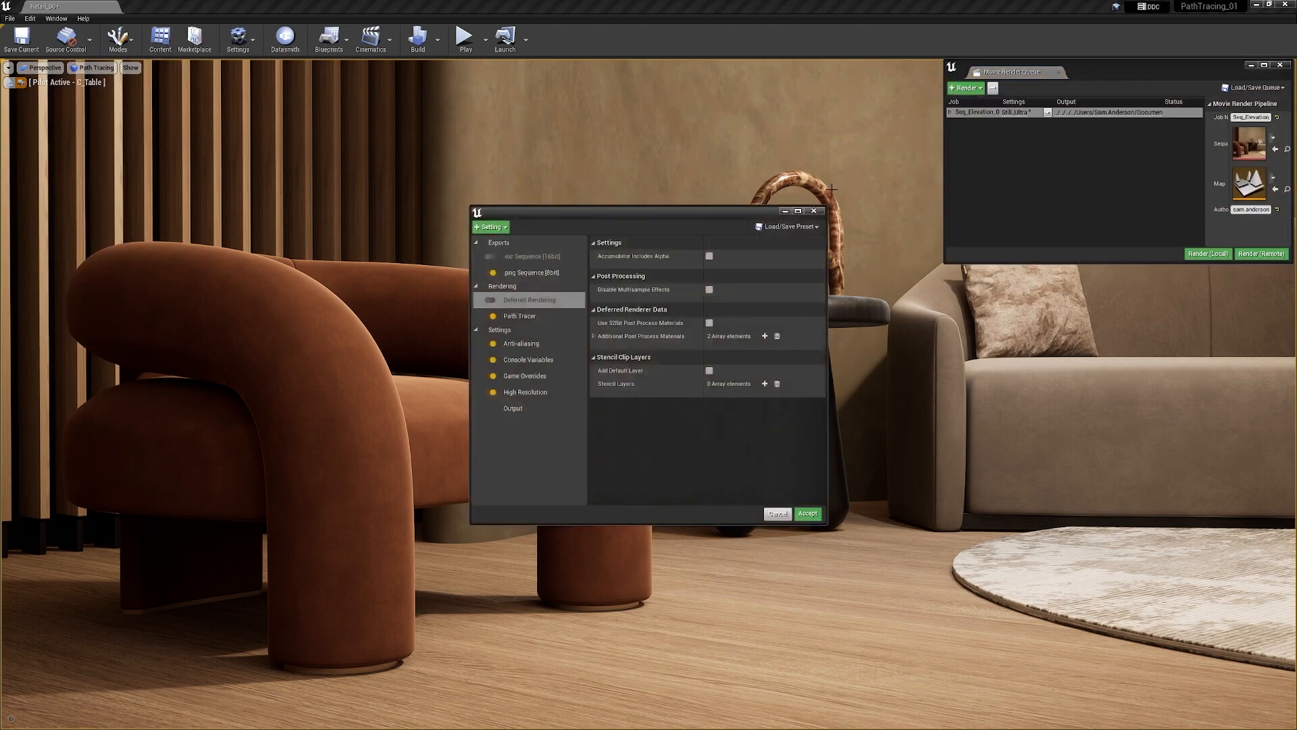
pyautogui.click(519, 316)
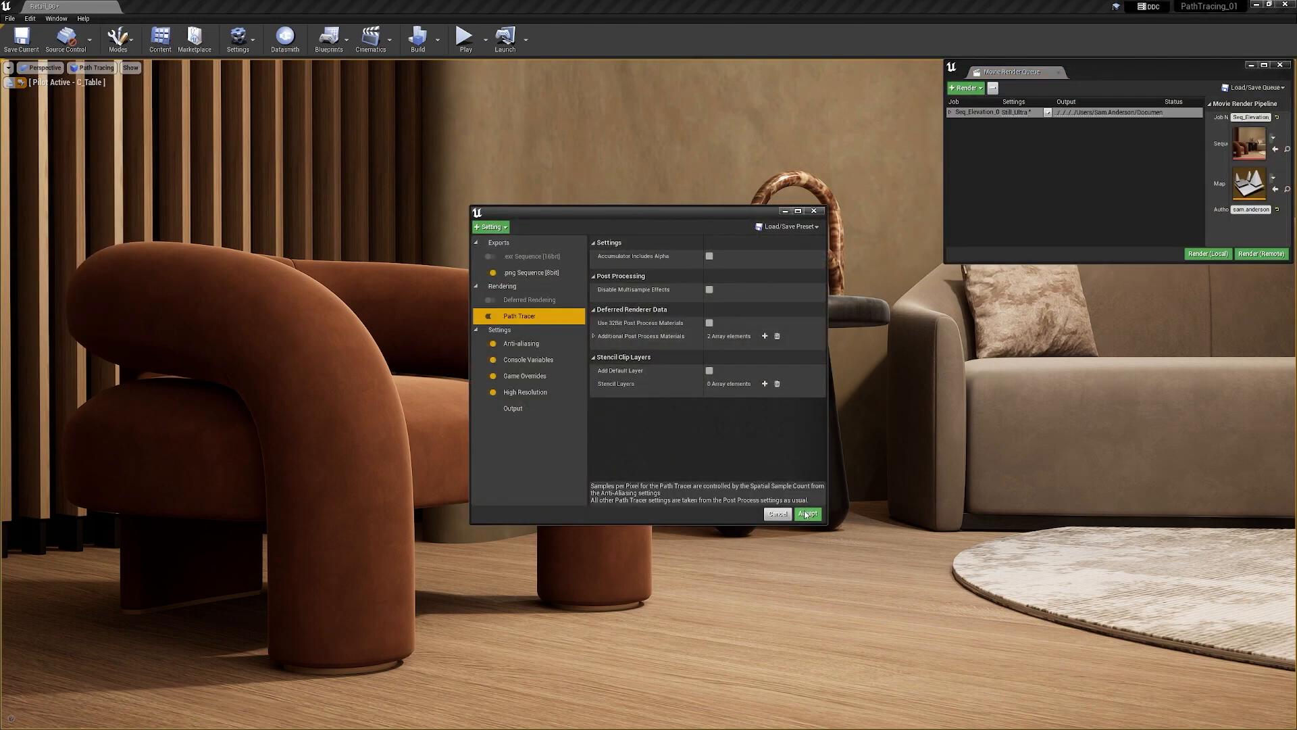